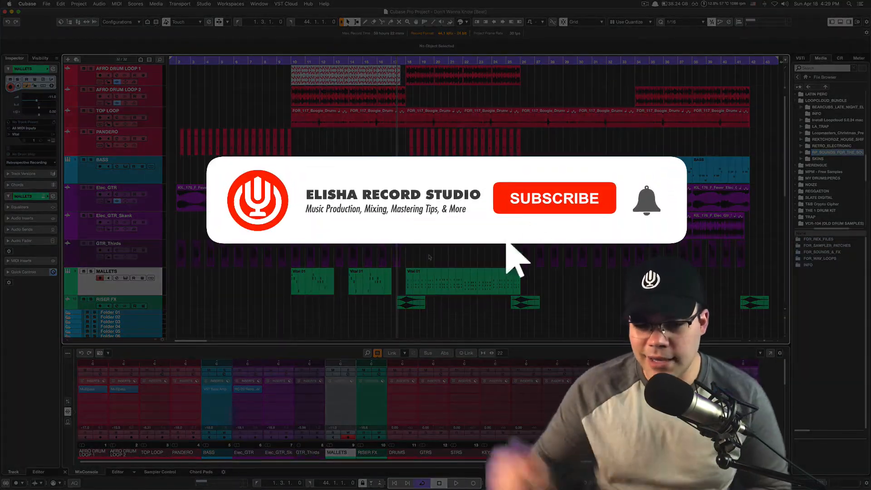
# Step: Select the AFRO DRUM LOOP 2 track to show its Multipass insert
pyautogui.click(554, 198)
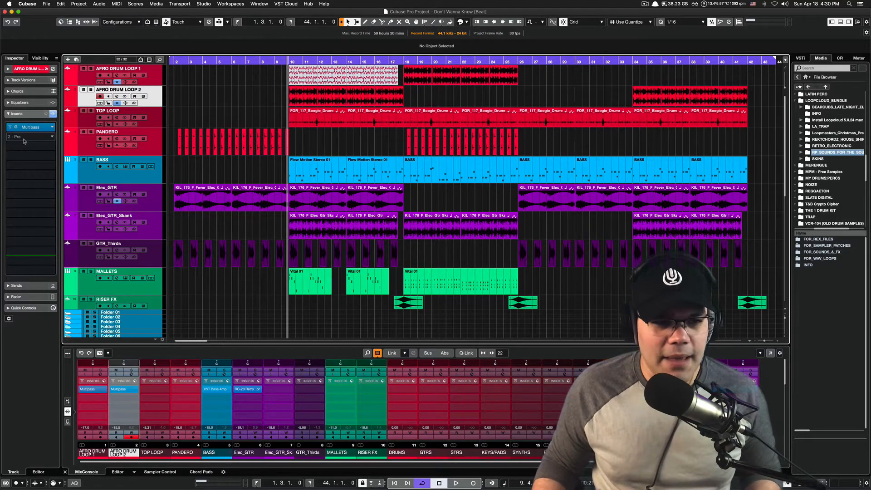
# Step: Start playback to hear the drum loop through Multipass
pyautogui.click(30, 126)
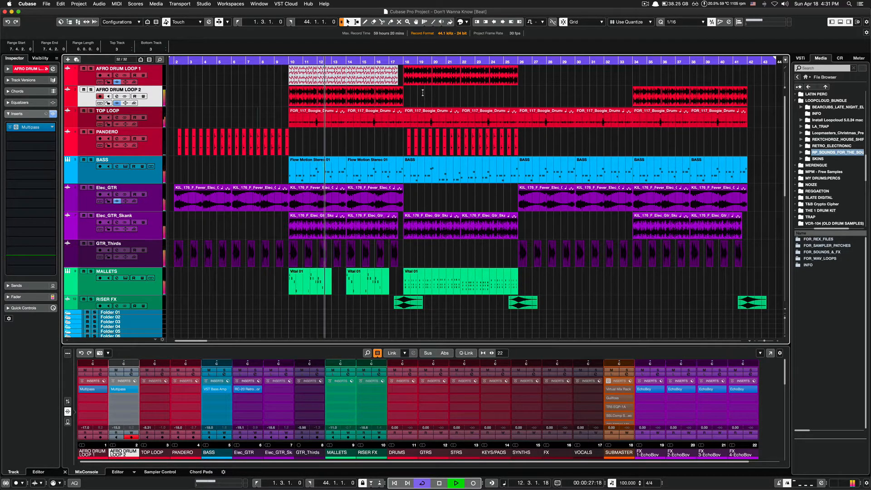
pyautogui.click(456, 482)
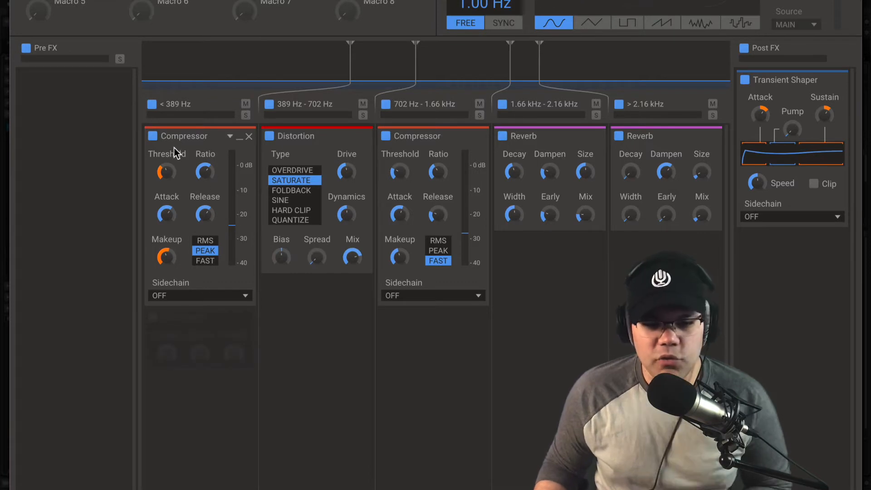
pyautogui.moveTo(209, 175)
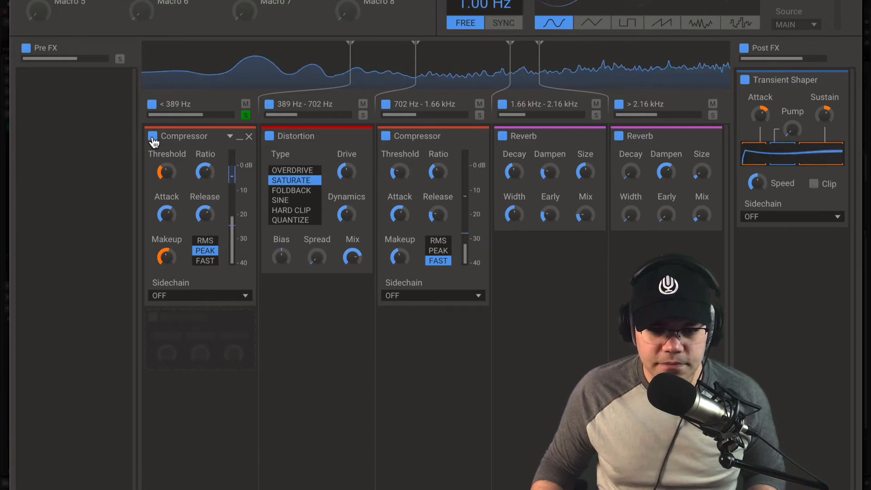
# Step: Bypass the below-389 Hz band compressor, then re-enable it to compare
pyautogui.click(151, 137)
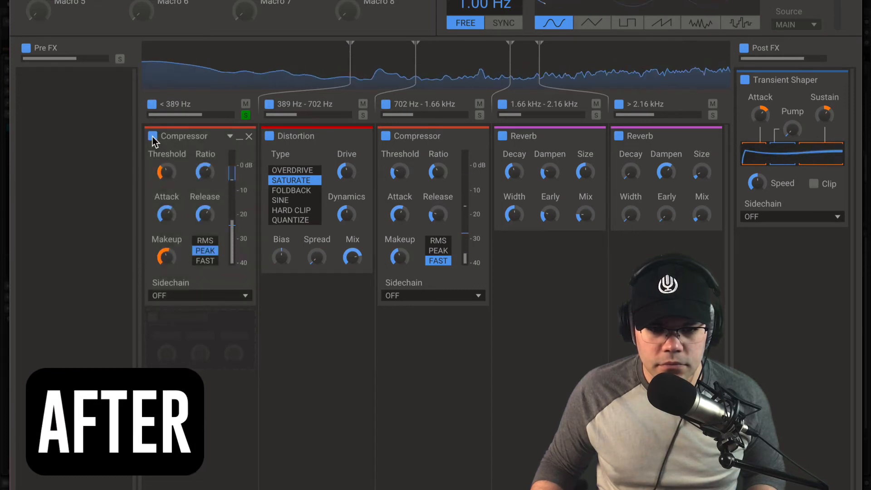
pyautogui.click(151, 136)
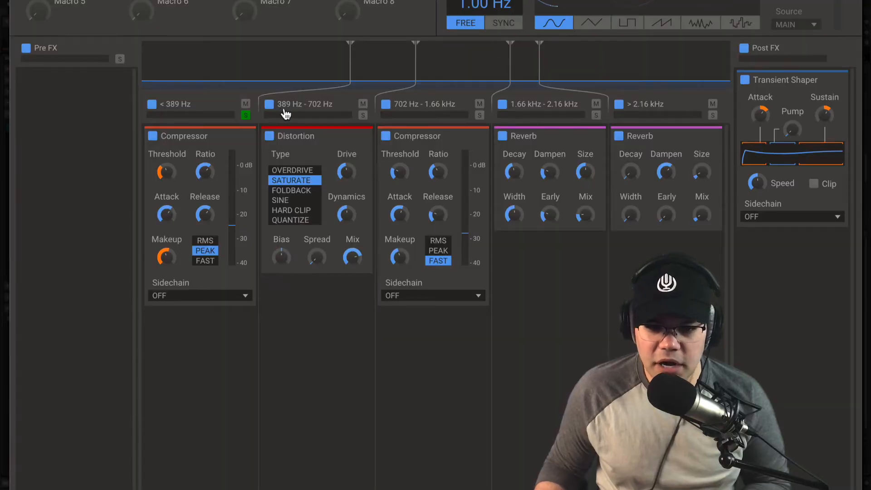
pyautogui.moveTo(356, 114)
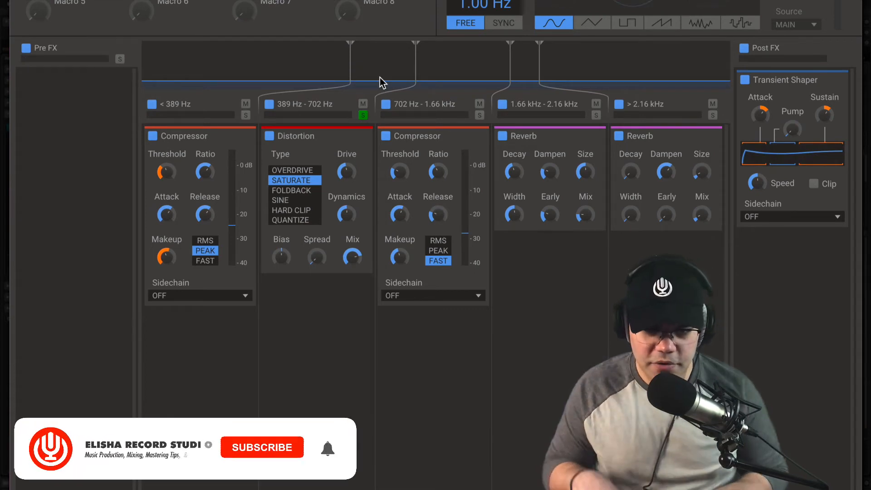
# Step: Solo the 389–702 Hz band to hear its distortion alone
pyautogui.click(262, 448)
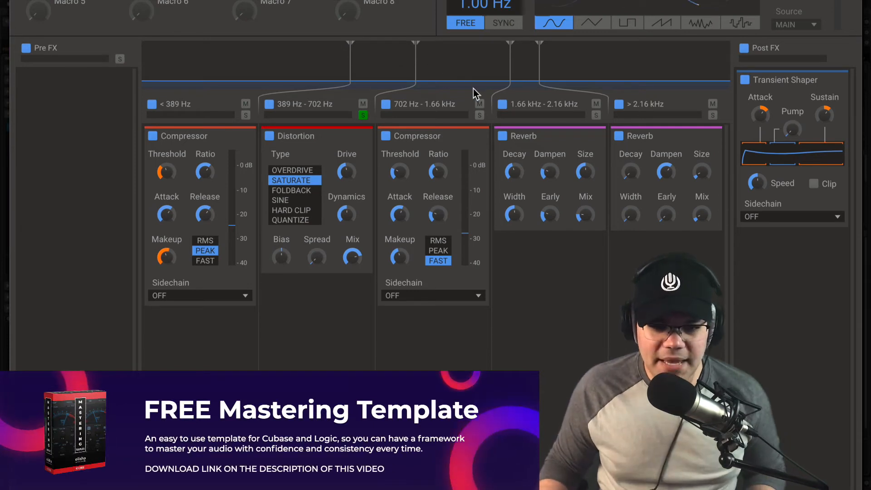
pyautogui.moveTo(442, 111)
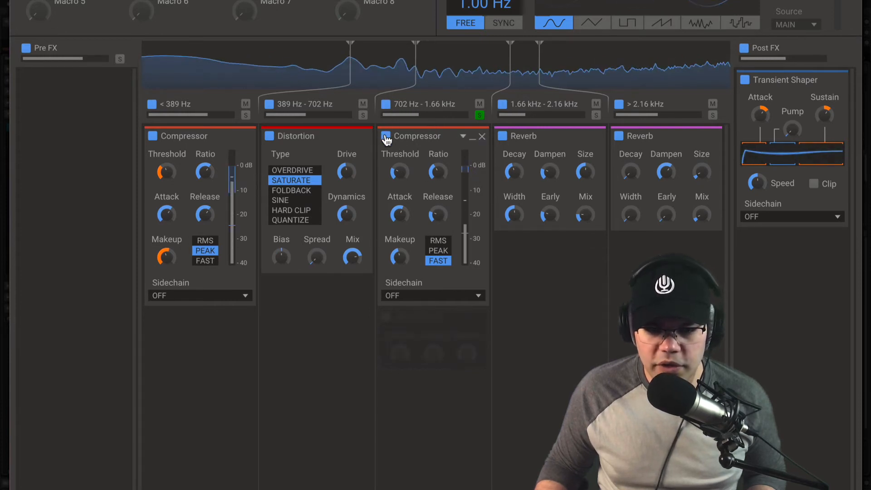
# Step: Bypass the 702 Hz–1.66 kHz band compressor, then switch it back on
pyautogui.click(383, 137)
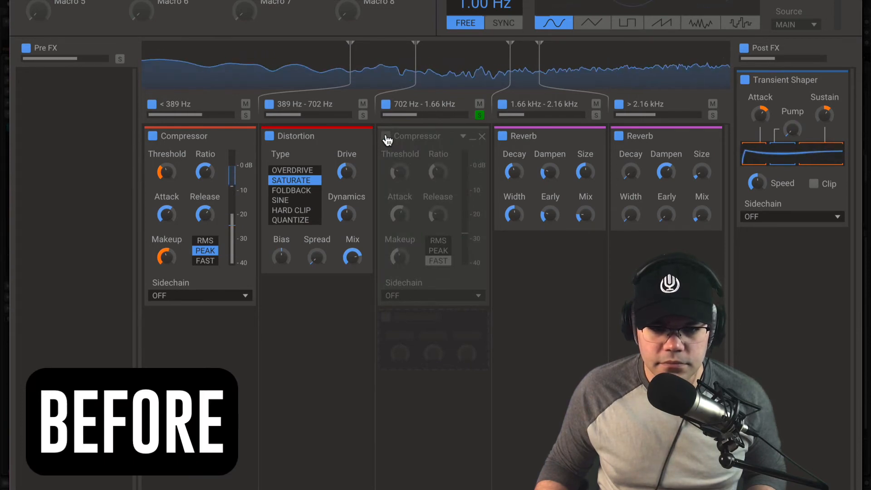
pyautogui.click(438, 260)
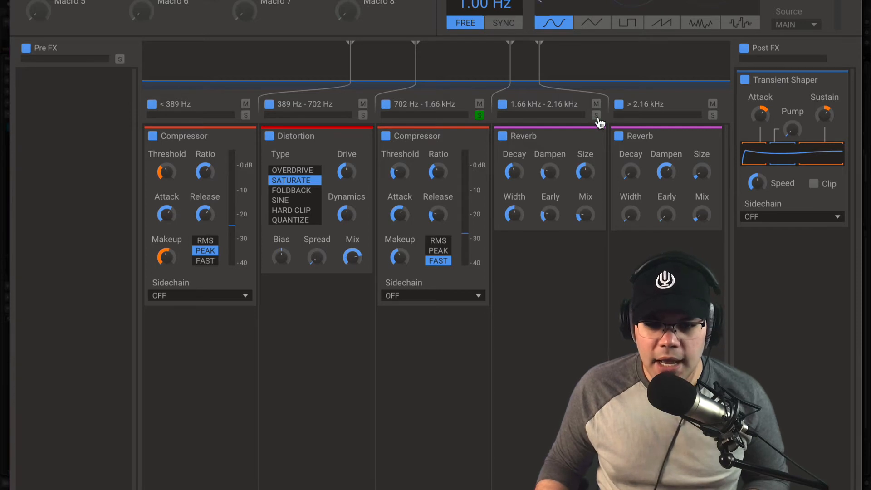
# Step: Solo the 1.66–2.16 kHz reverb band in Multipass
pyautogui.click(479, 115)
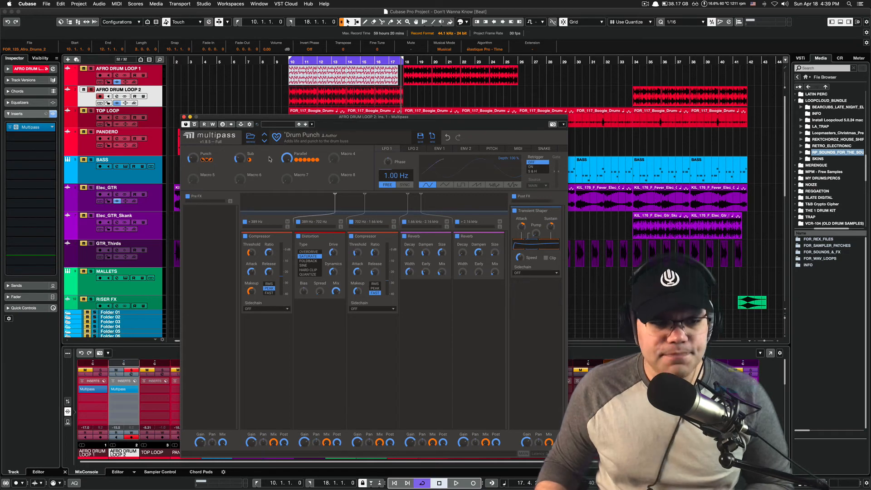
# Step: Close the Multipass Drum Punch window and reselect the AFRO DRUM LOOP 2 track
pyautogui.click(30, 127)
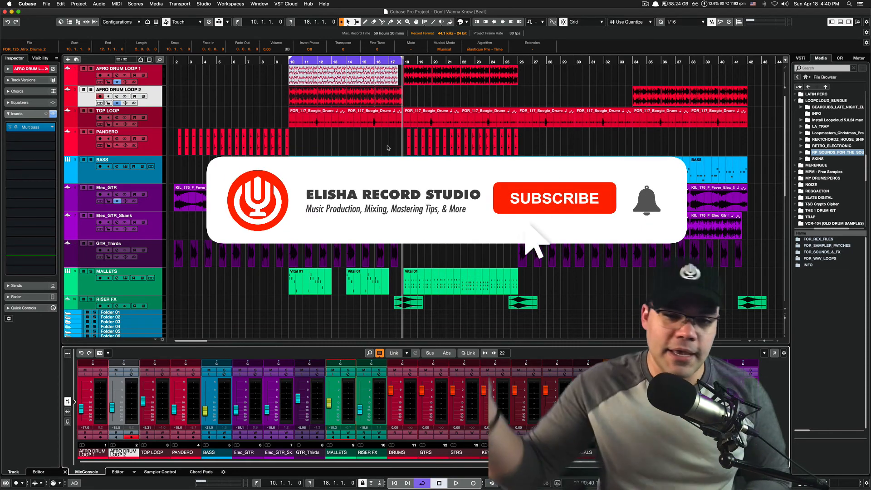
pyautogui.click(554, 198)
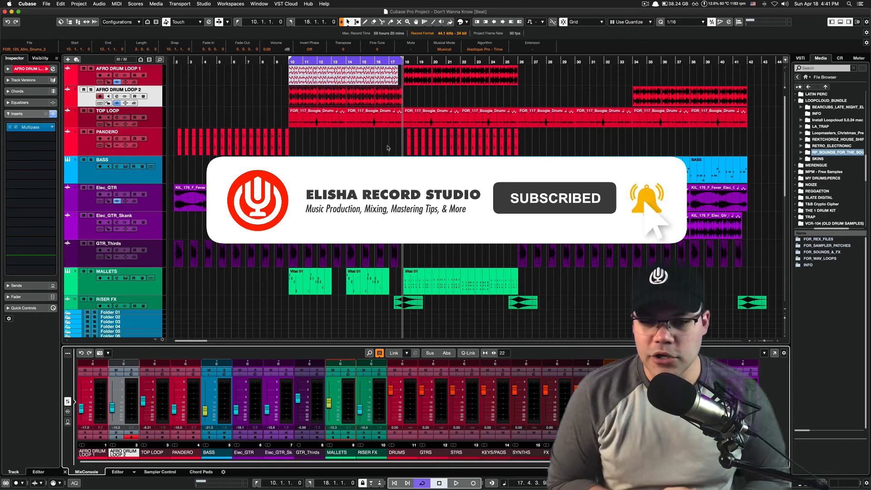